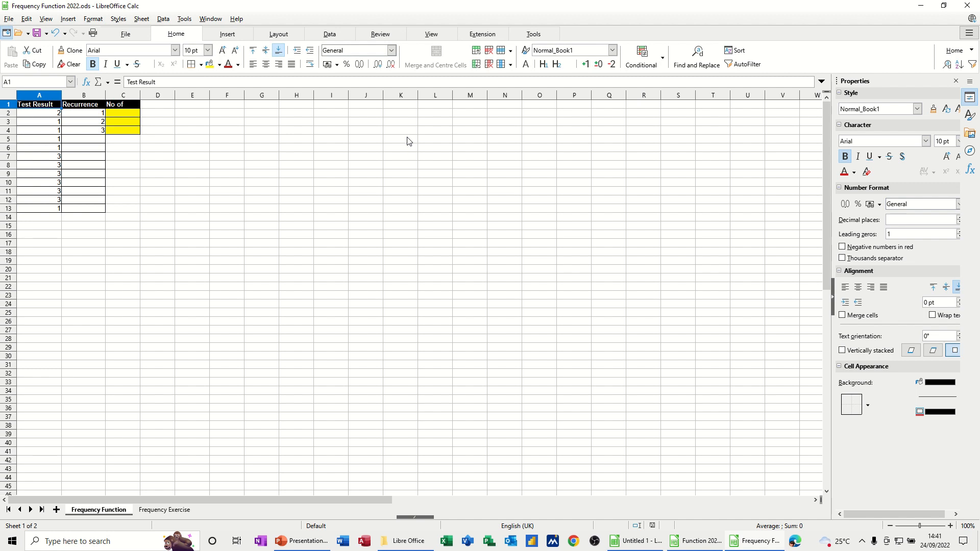
mouse_move(192, 149)
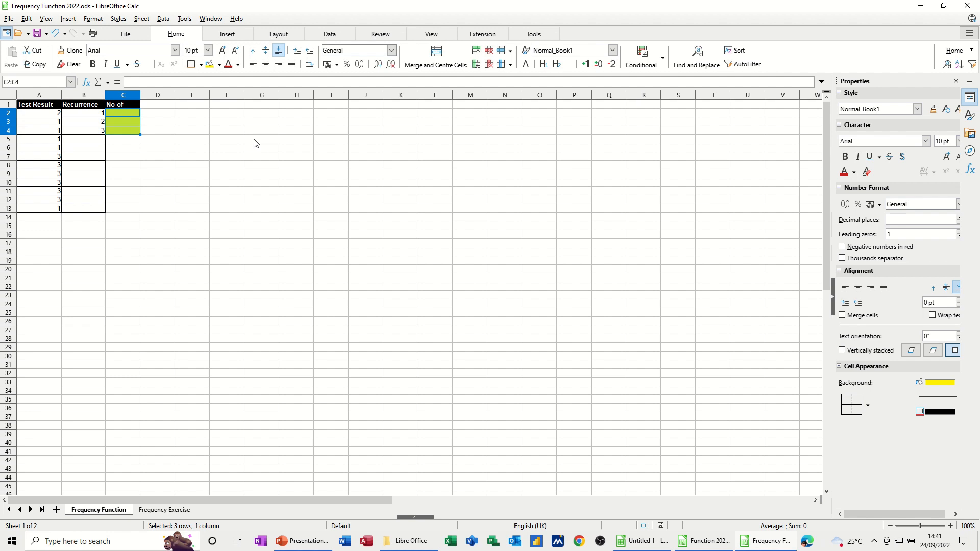
Build =FREQUENCY(A2:A13,B2:B4) using Test Result as data and Recurrence as classes
text(=)
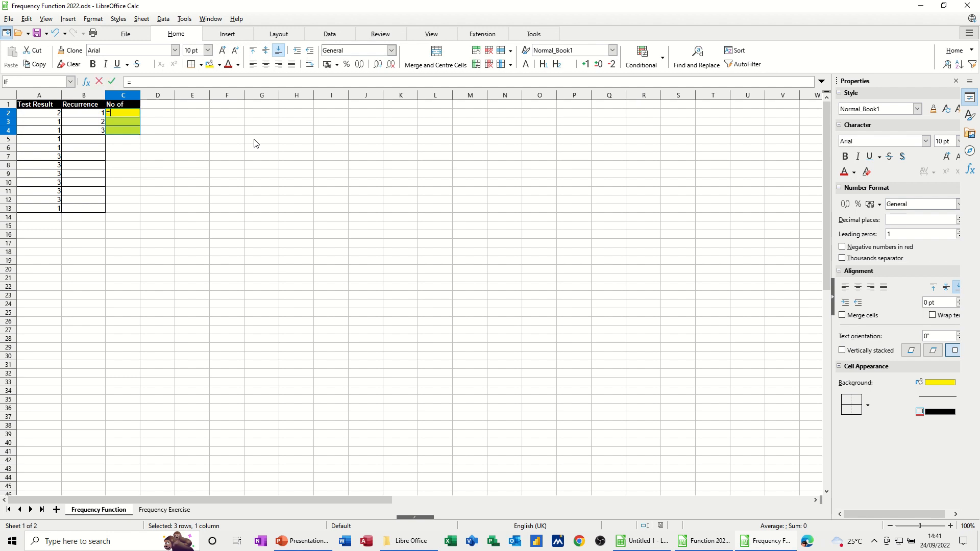
text(fre)
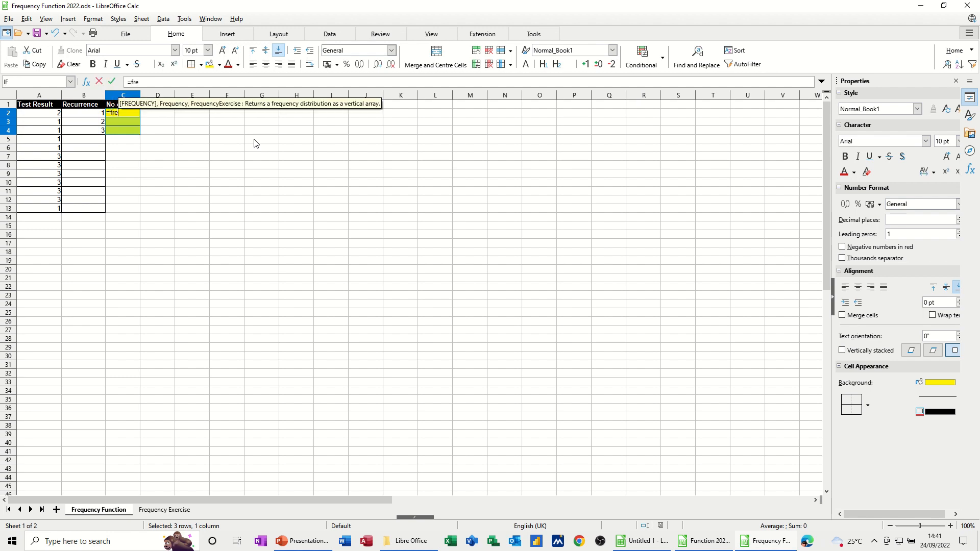
text(quency)
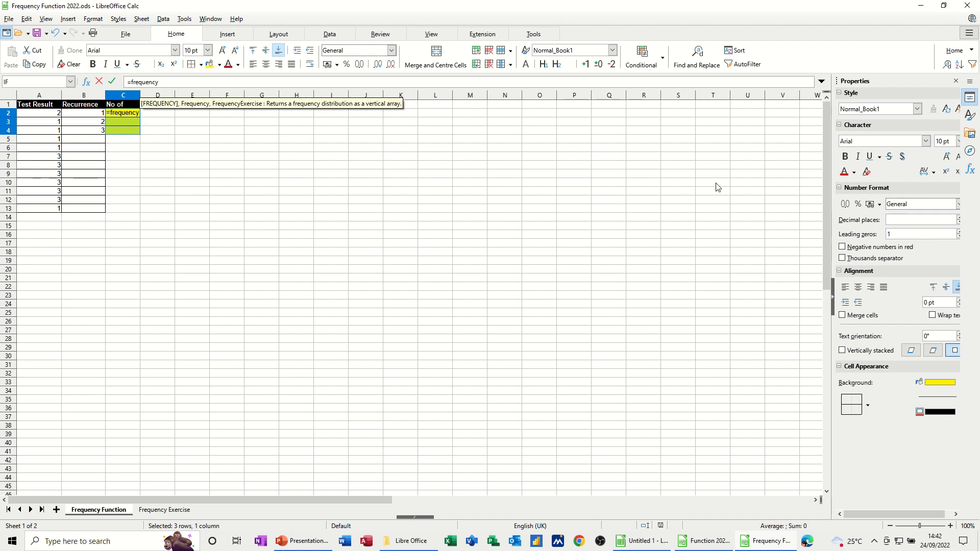
text(()
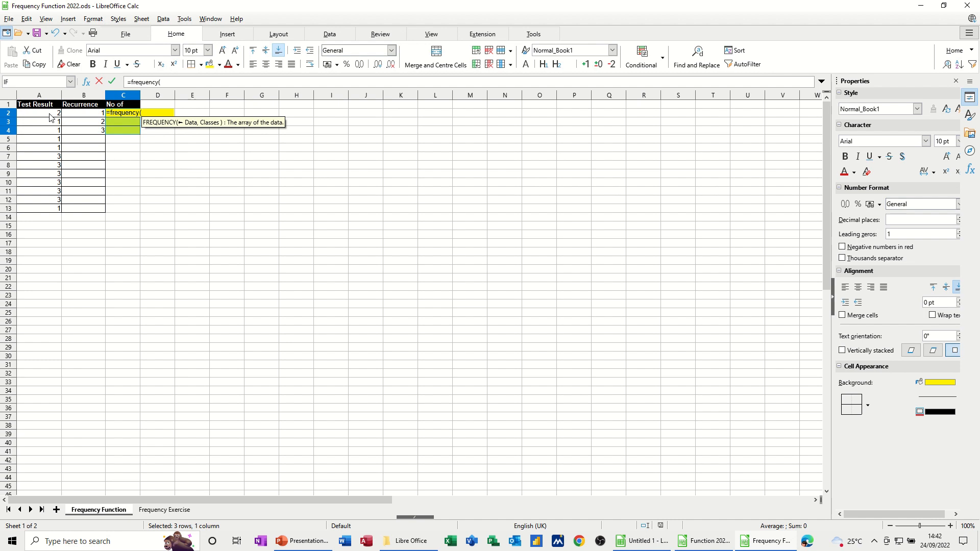
drag(39, 112, 38, 209)
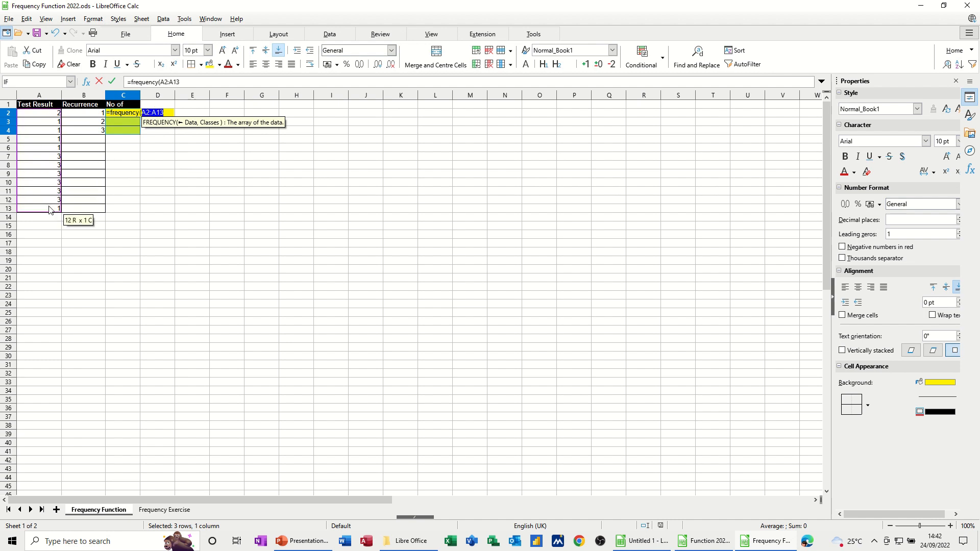
mouse_move(870, 128)
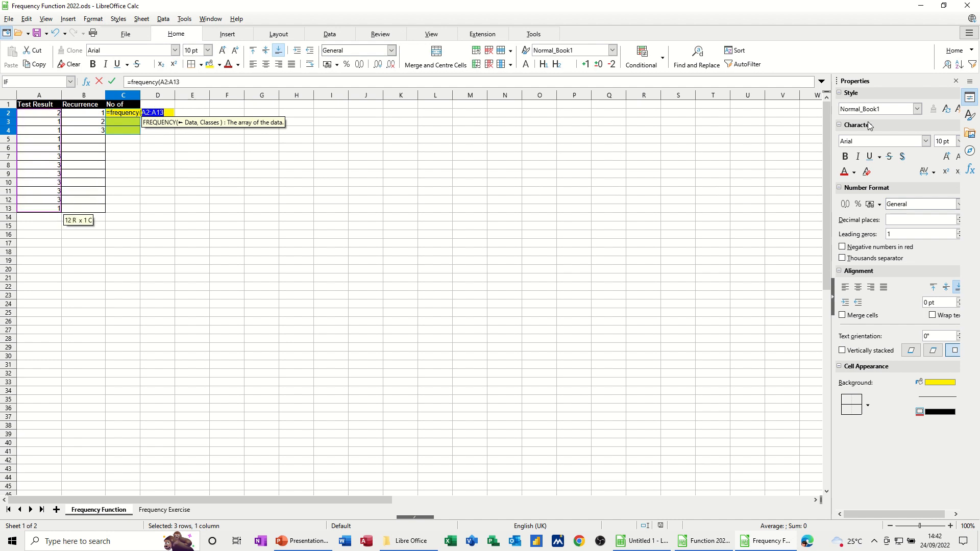
text(,)
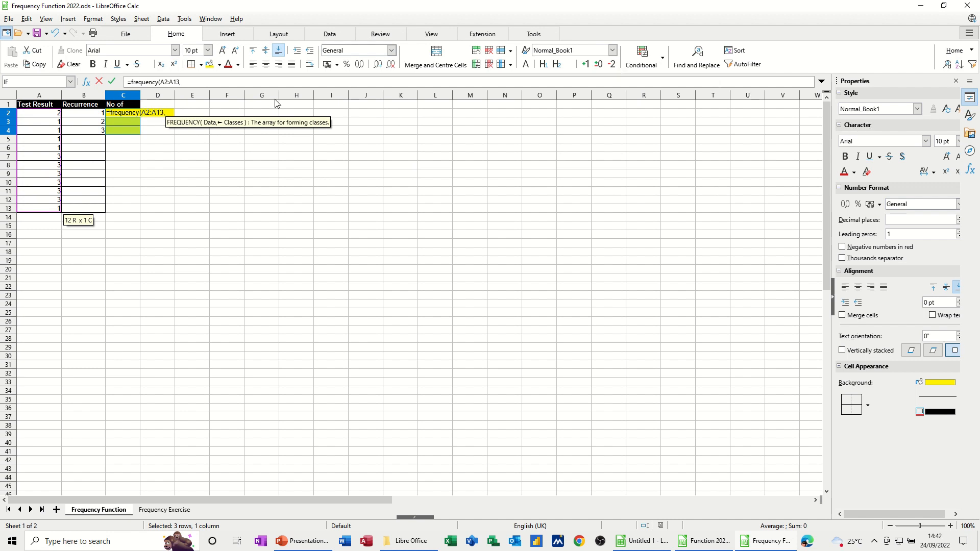
drag(83, 113, 84, 130)
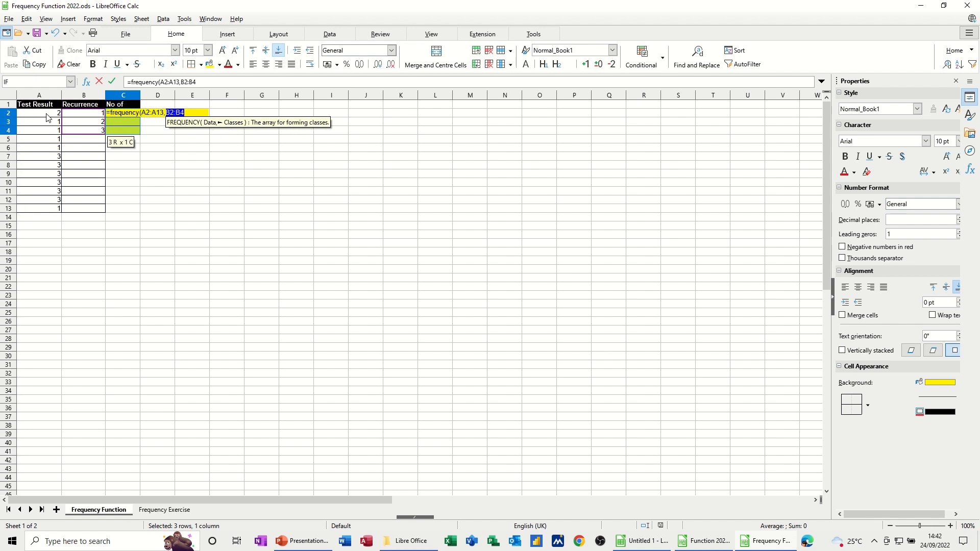
mouse_move(47, 216)
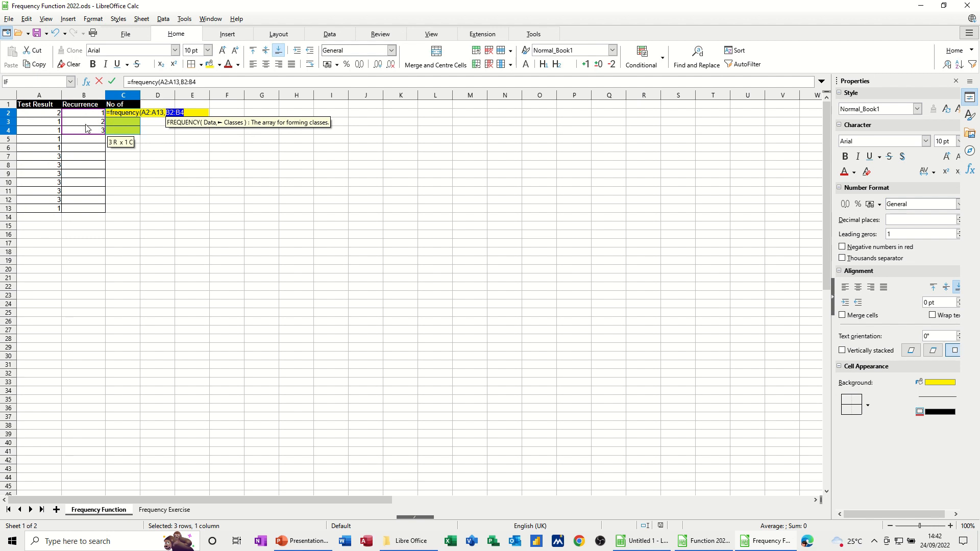
mouse_move(84, 127)
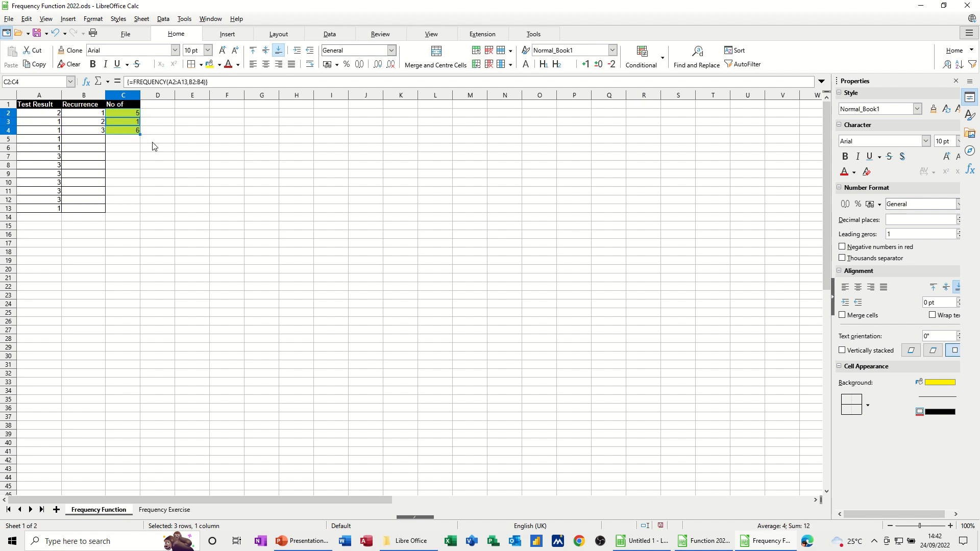
mouse_move(950, 525)
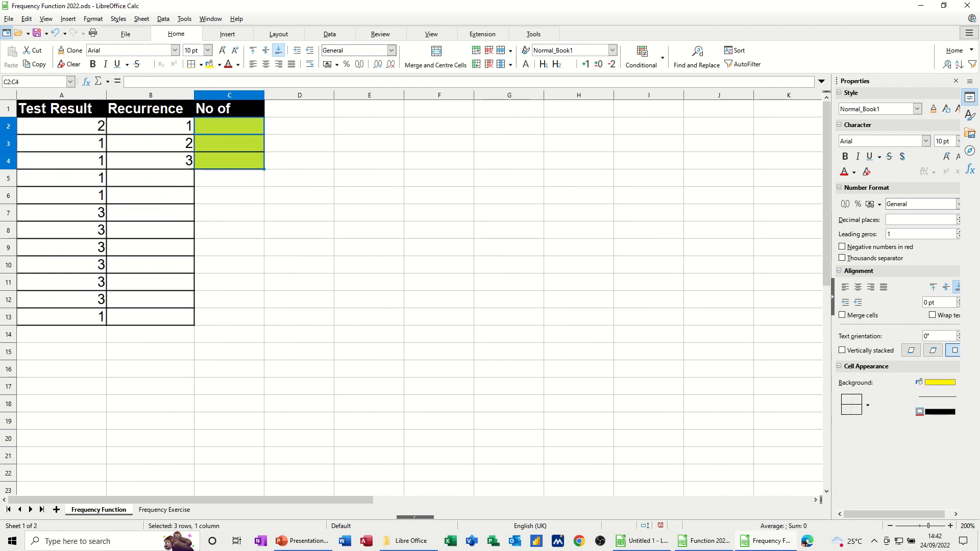
Re-enter =FREQUENCY(A2:A13,B2:B4) as an array across the No of cells
text(=freq)
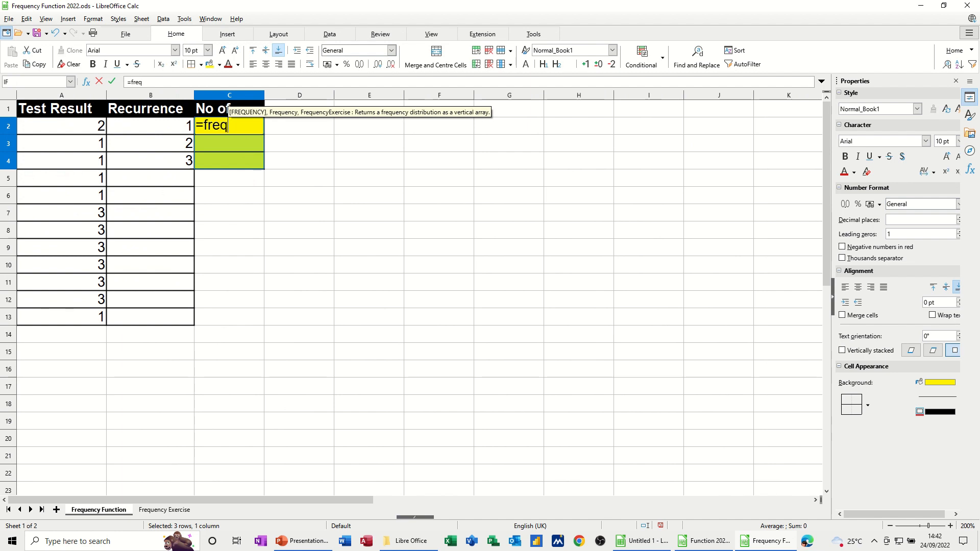
text(uency()
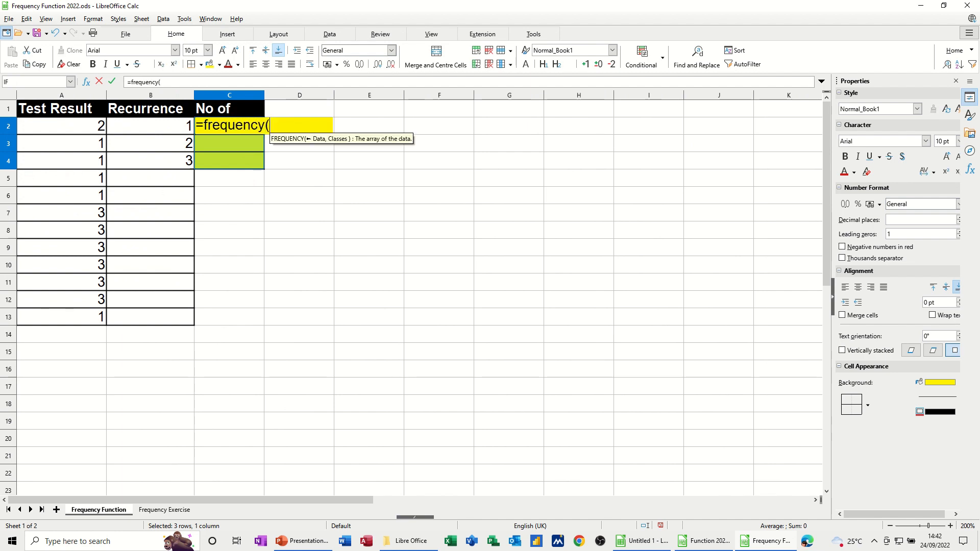
click(53, 125)
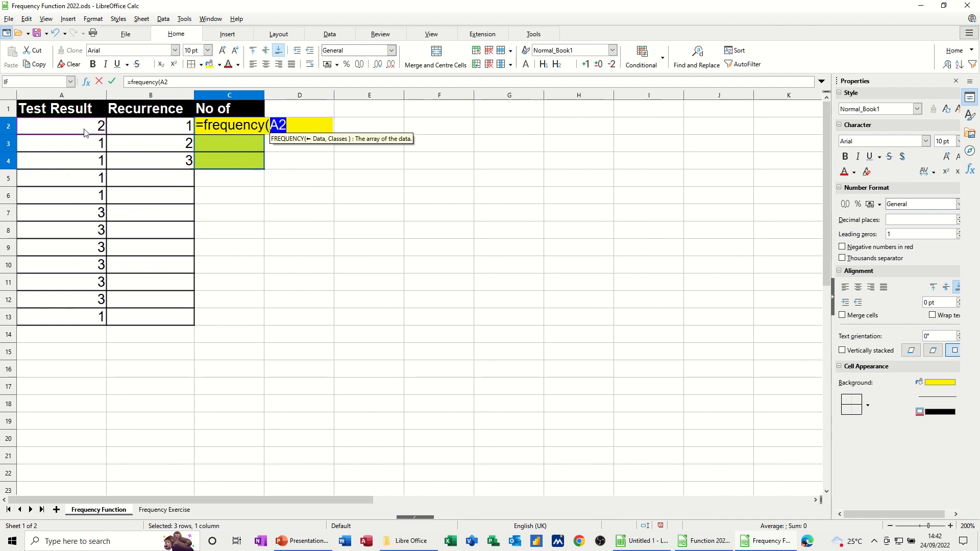
drag(61, 125, 61, 316)
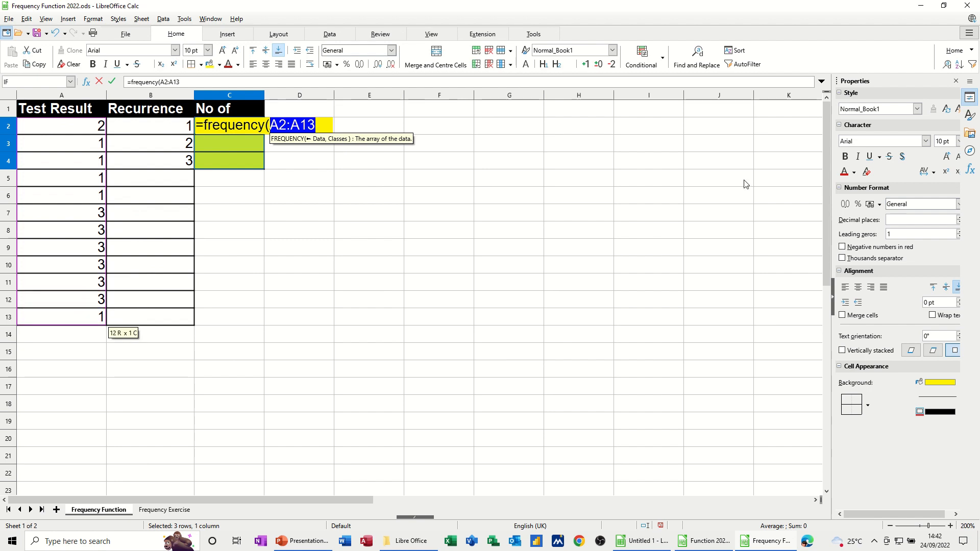
text(,)
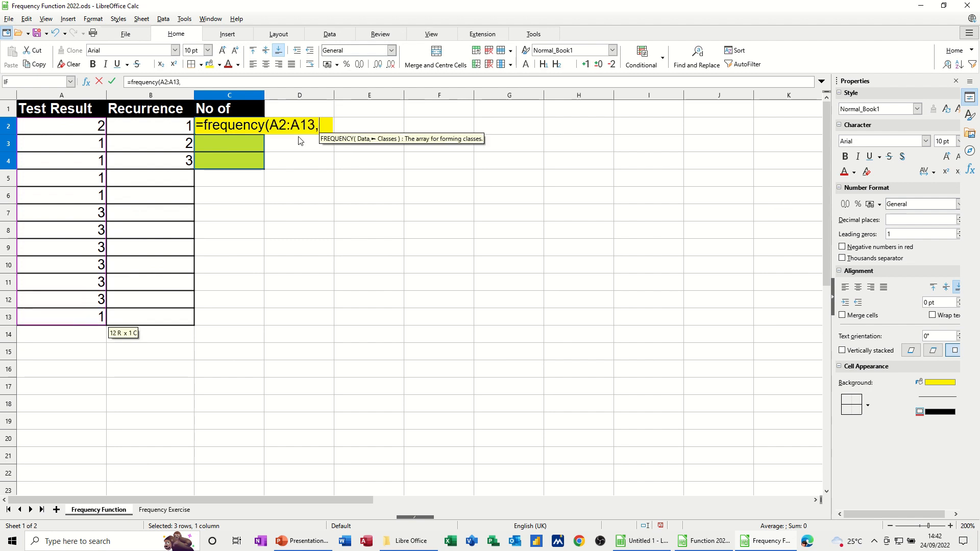
drag(150, 124, 150, 160)
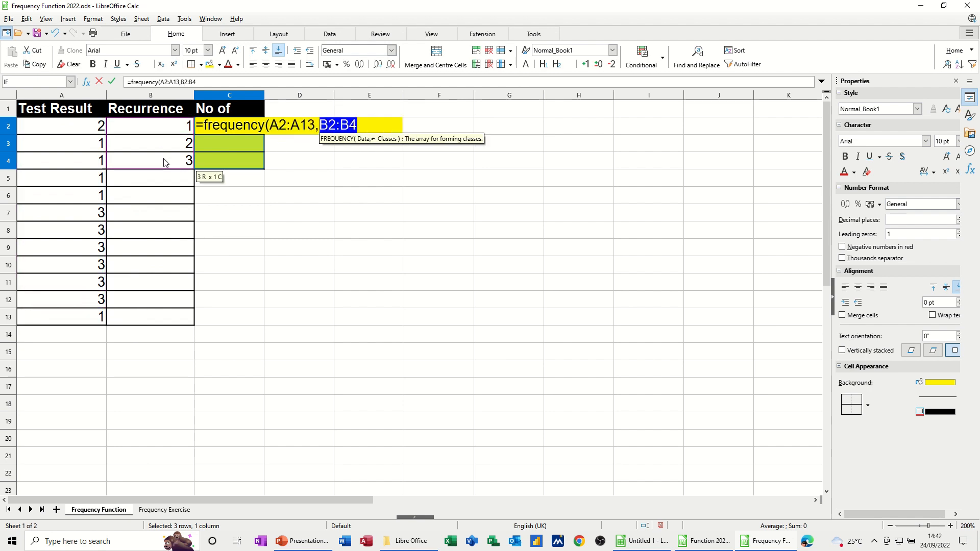
key(Ctrl+Shift+Enter)
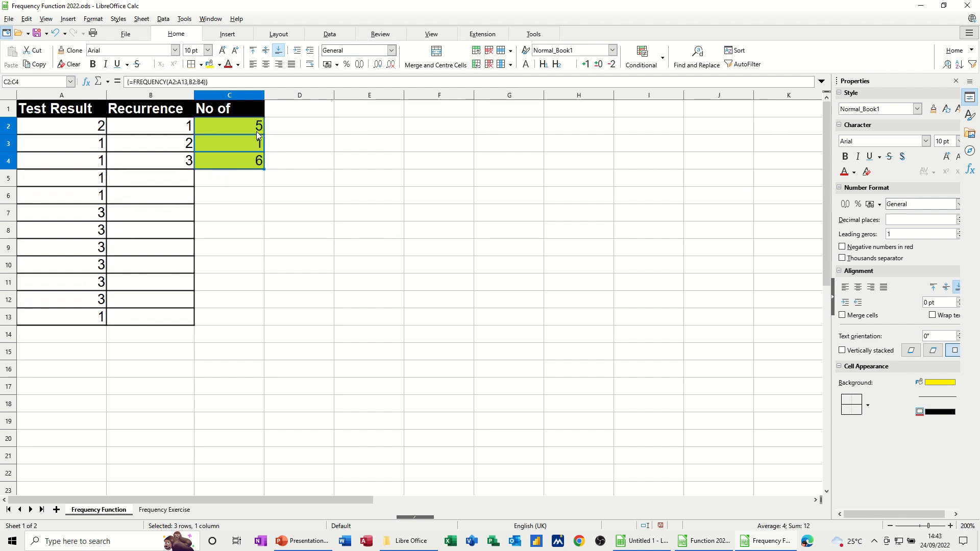
click(62, 125)
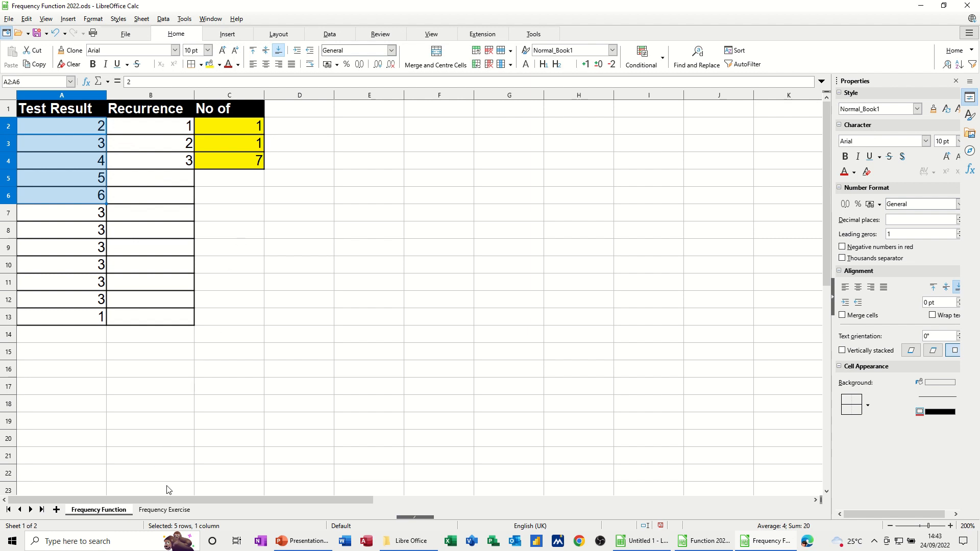
Switch to the Frequency Exercise sheet with the Courses and Students data
click(164, 509)
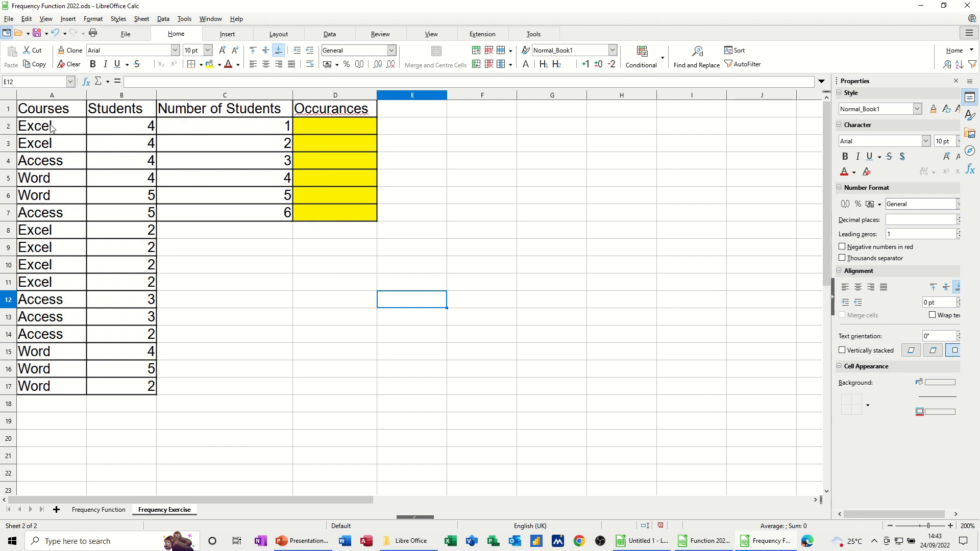
mouse_move(135, 261)
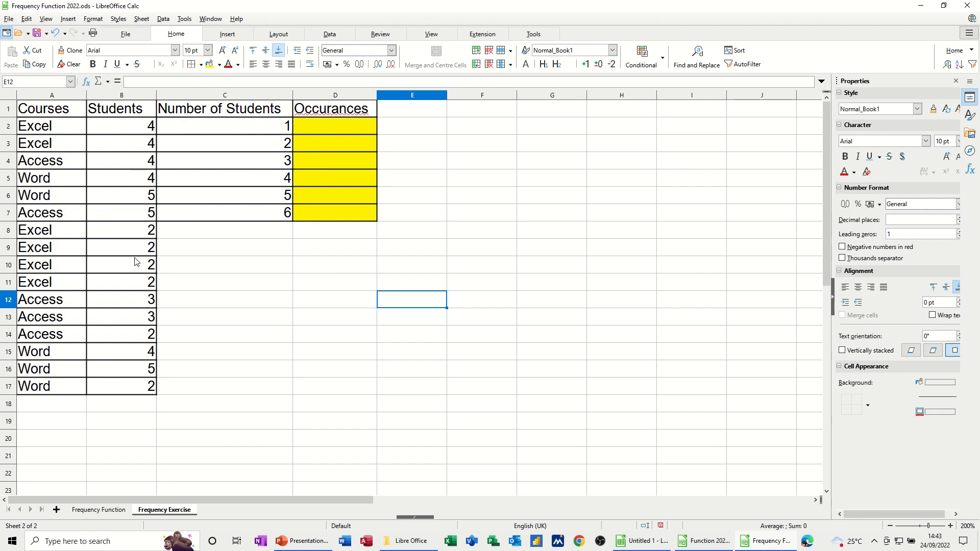
mouse_move(88, 299)
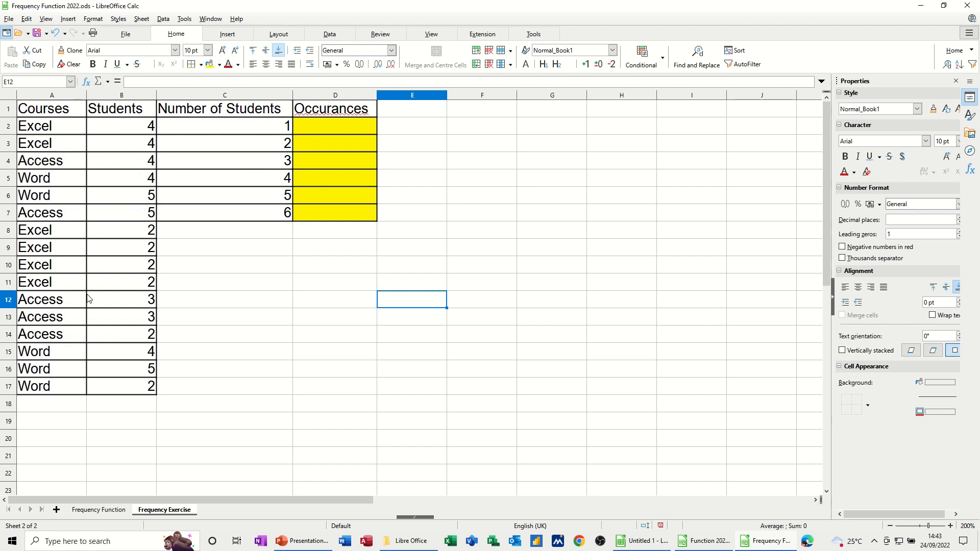
mouse_move(313, 127)
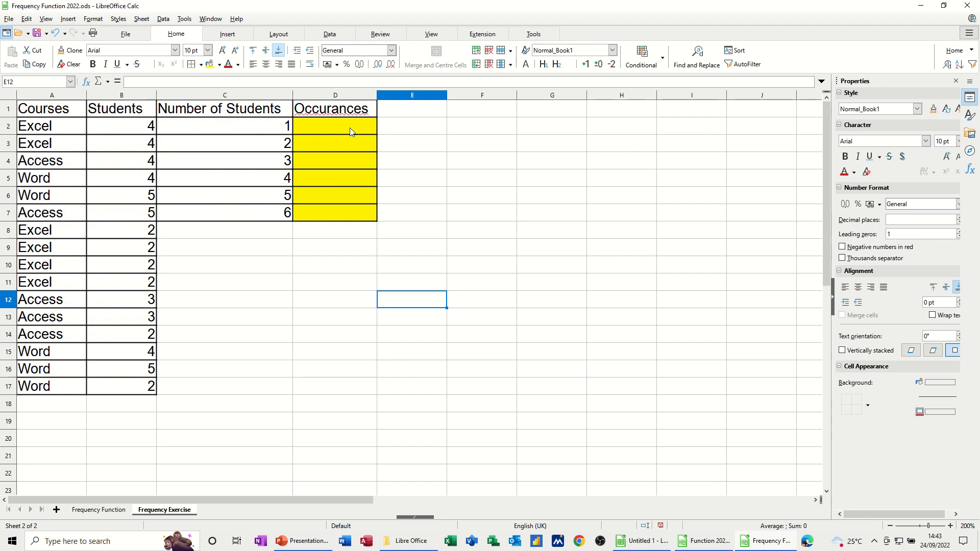
mouse_move(145, 179)
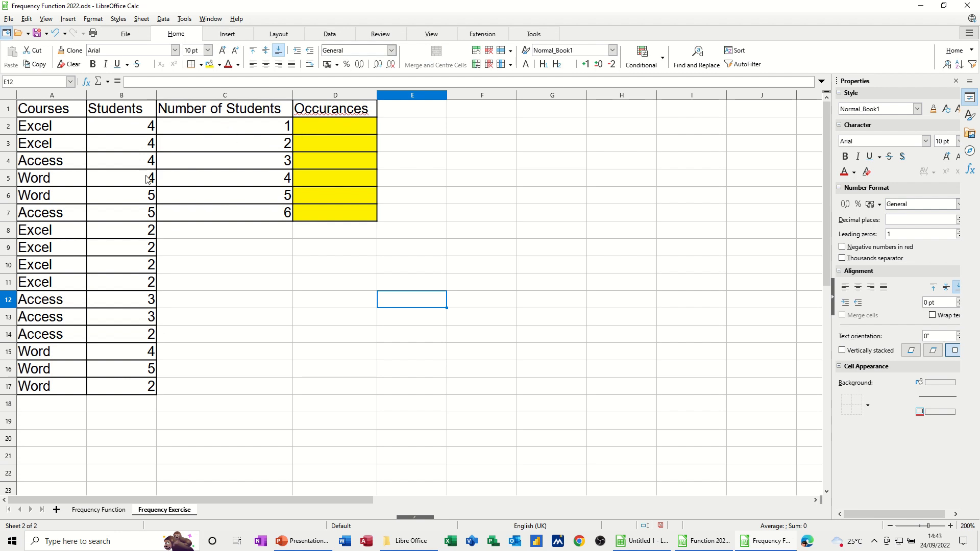
mouse_move(294, 131)
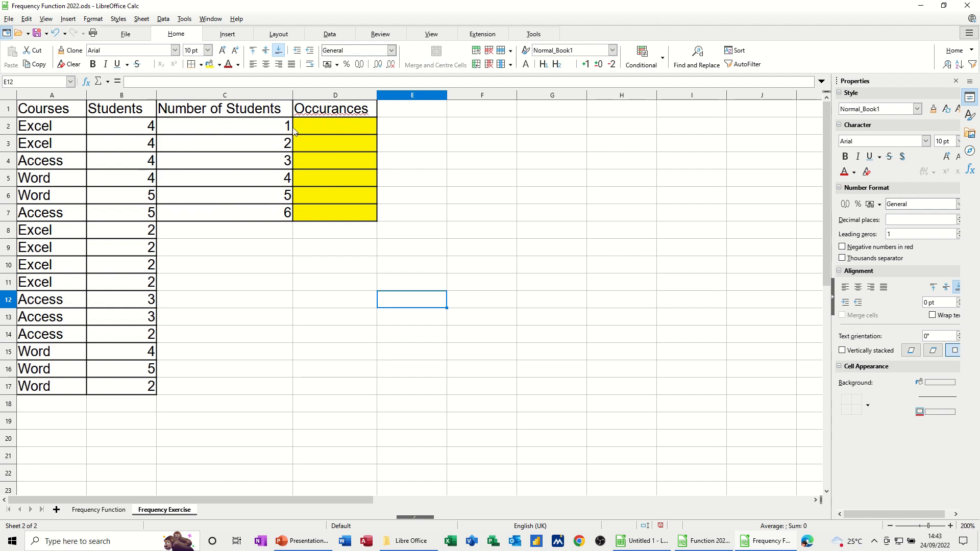
mouse_move(227, 161)
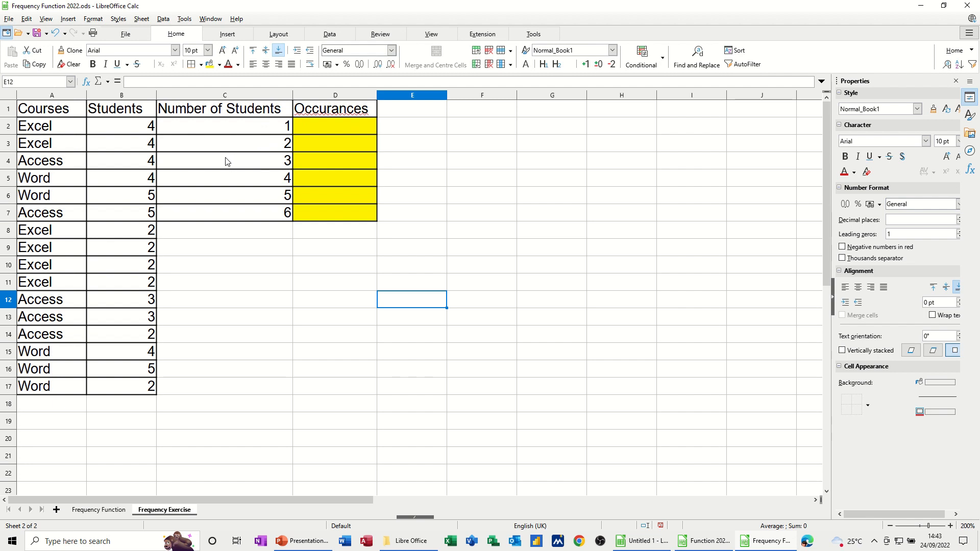
mouse_move(322, 151)
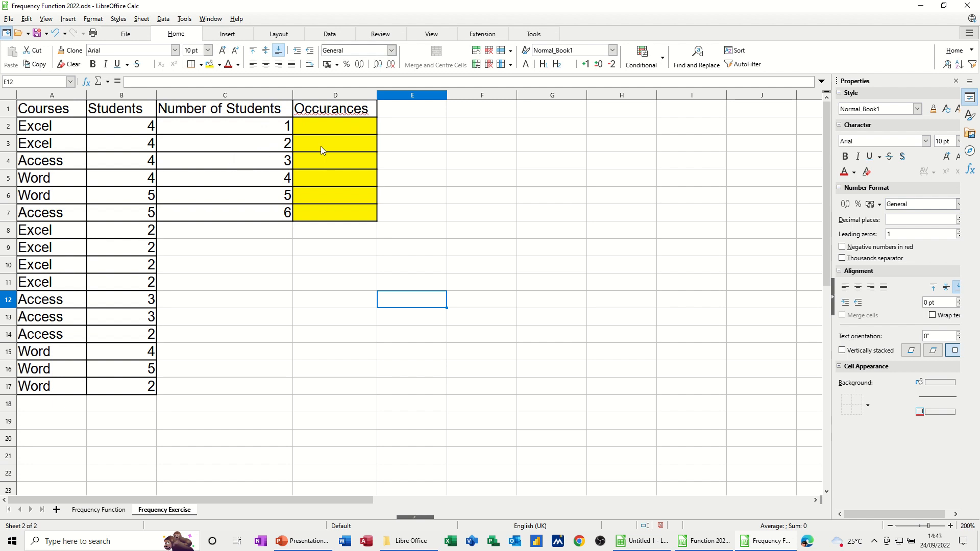
mouse_move(337, 116)
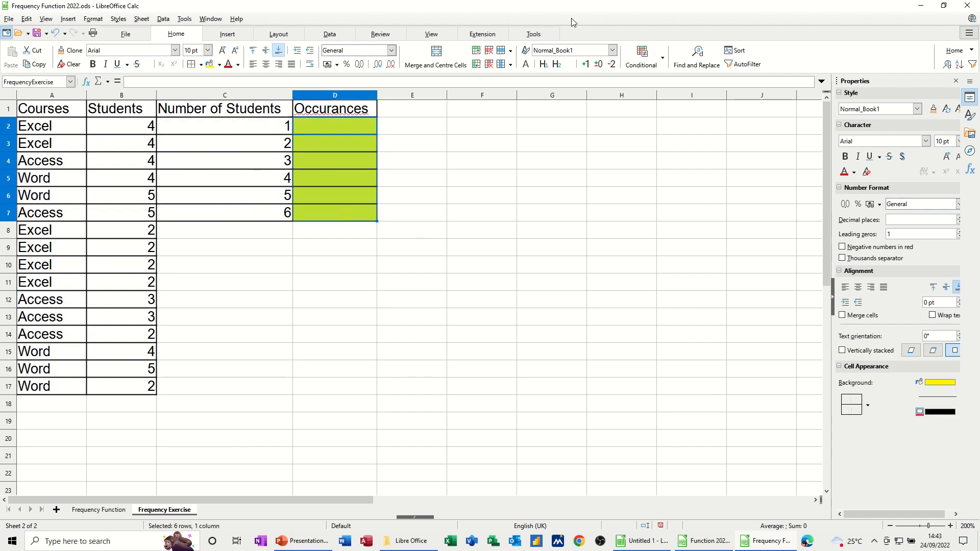
Build =FREQUENCY(B2:B17,C2:C7) using Students as data and C2:C7 as classes
text(=fre)
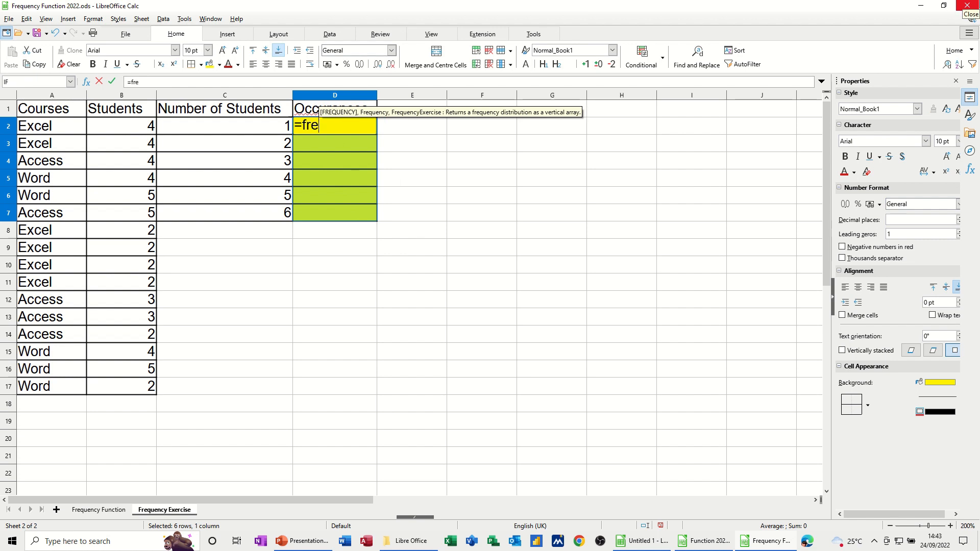
text(quency)
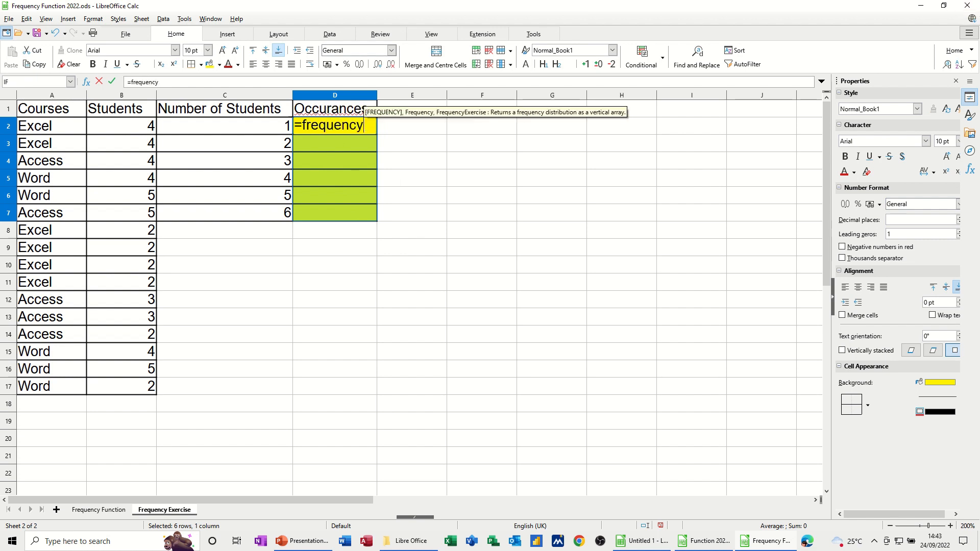
text(()
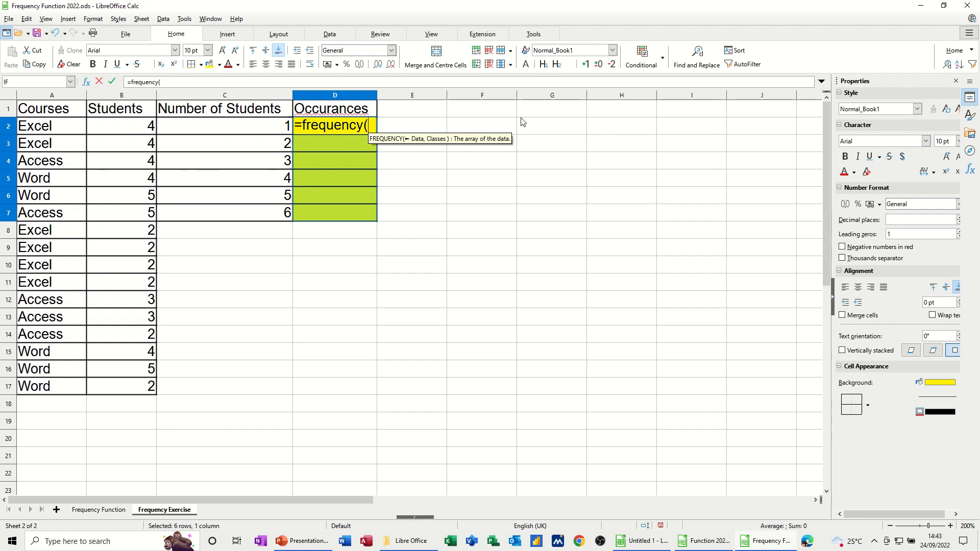
drag(121, 126, 121, 281)
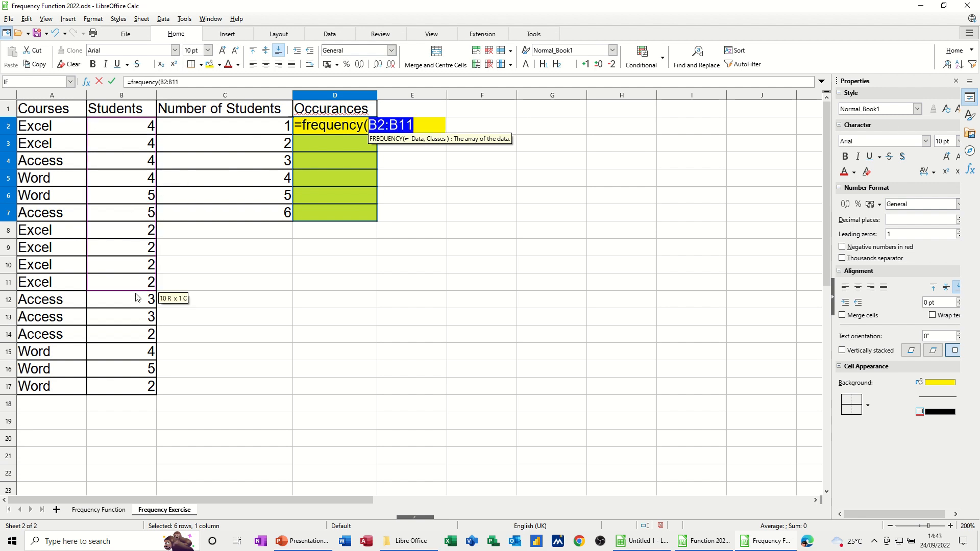
drag(121, 299, 121, 386)
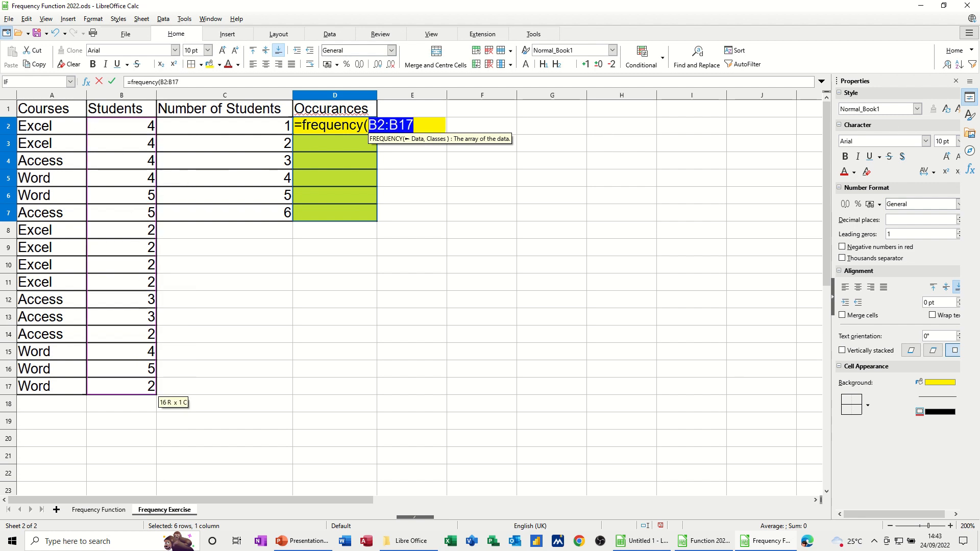
text(,)
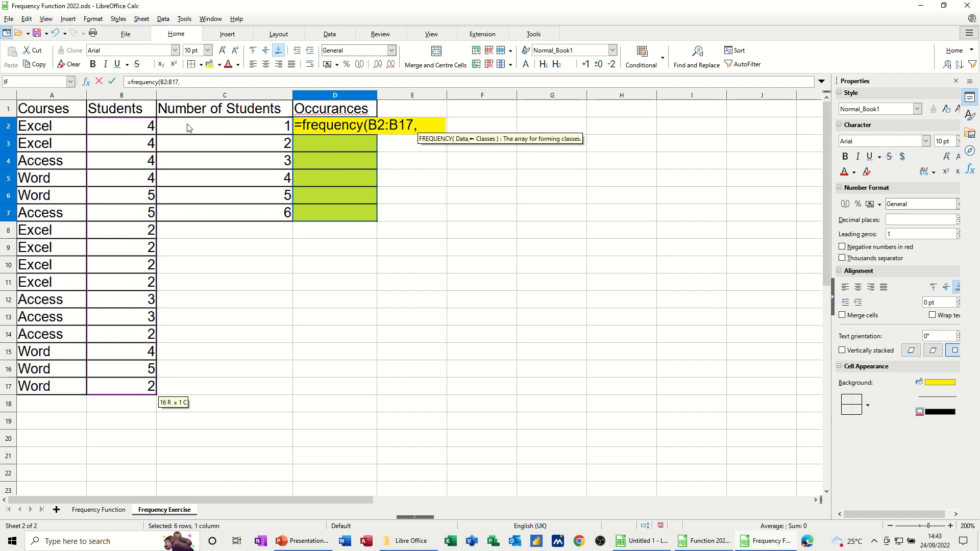
drag(224, 126, 223, 212)
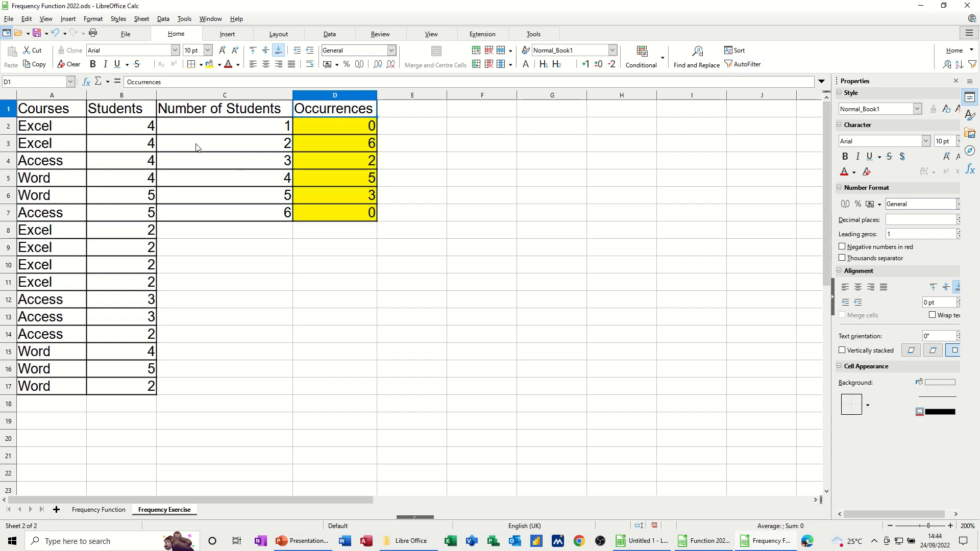
mouse_move(377, 167)
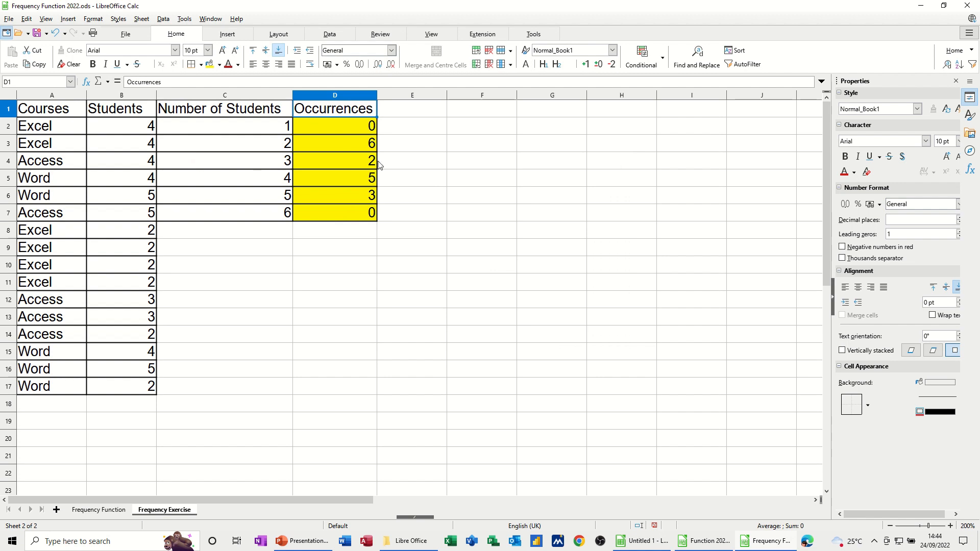
Change Students values to 1 and 6 and check the recalculated Occurrences array
click(120, 127)
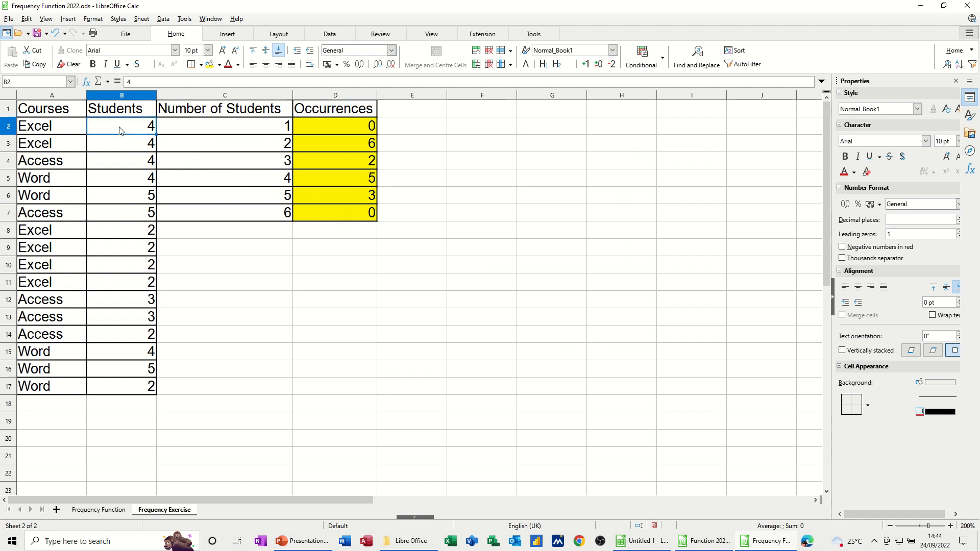
mouse_move(275, 164)
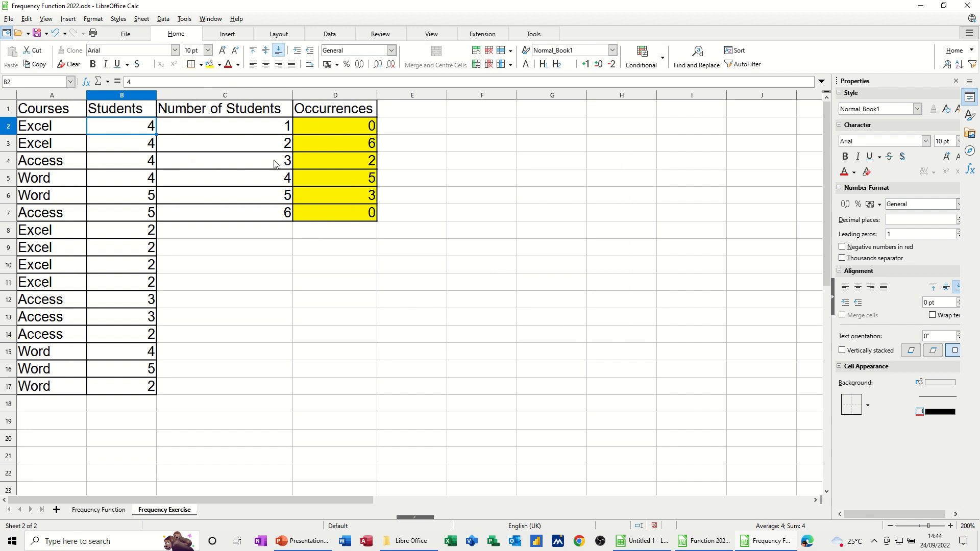
text(1)
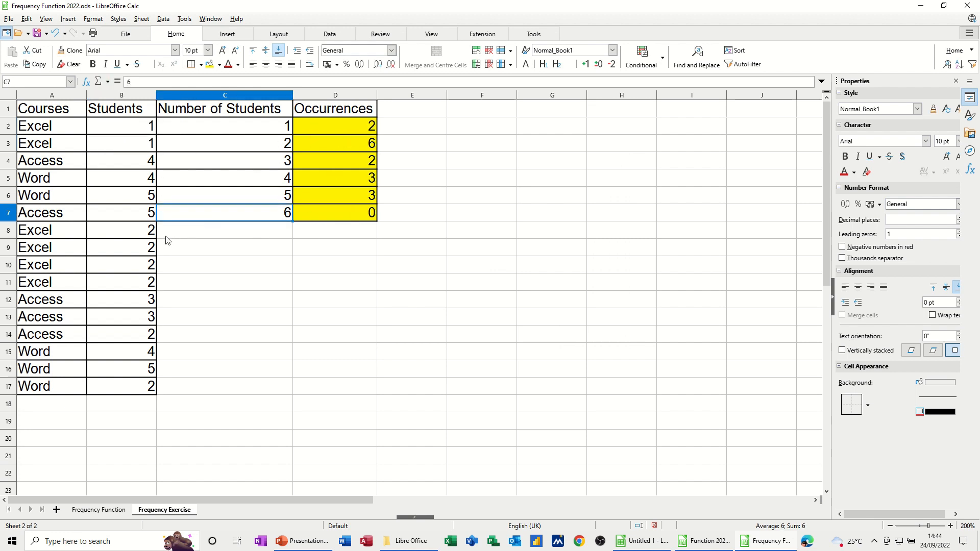
click(120, 334)
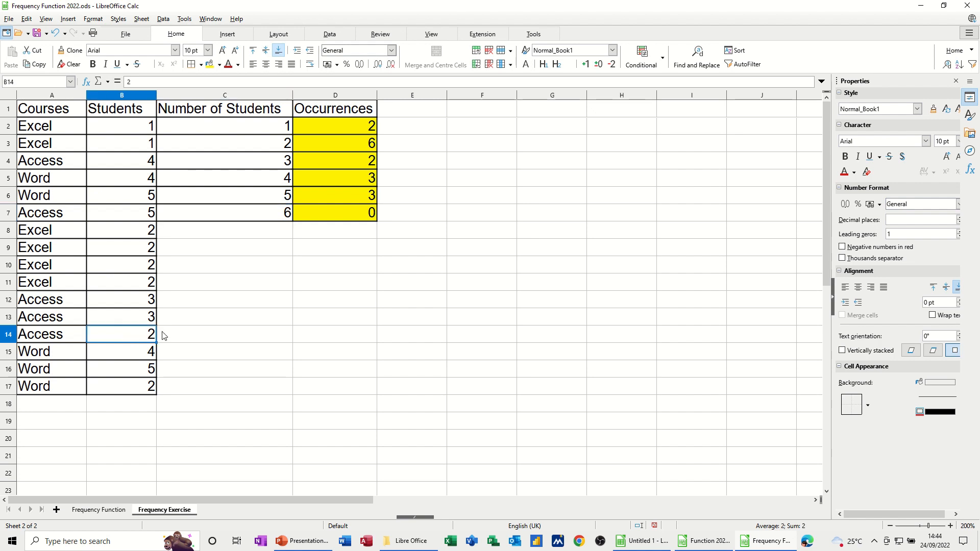
mouse_move(196, 340)
text(6)
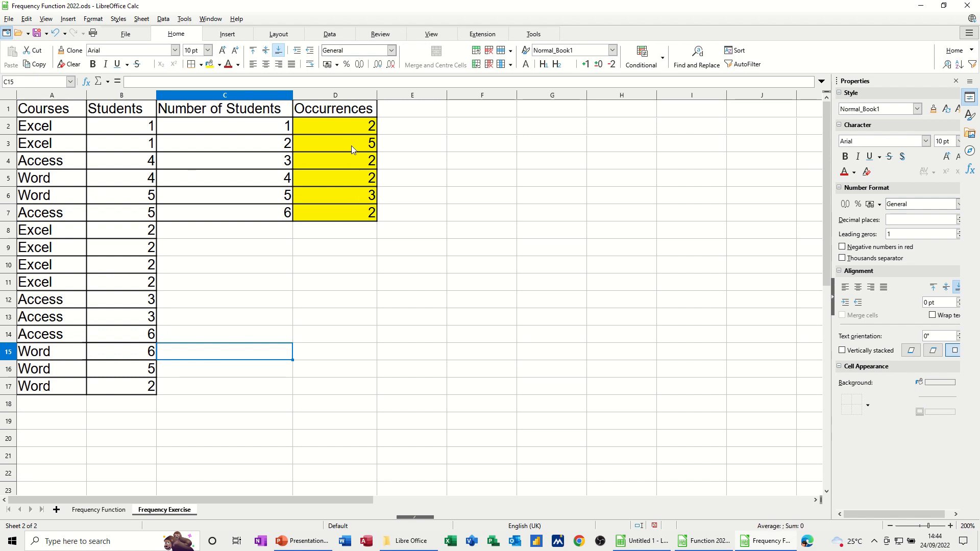
drag(336, 126, 336, 213)
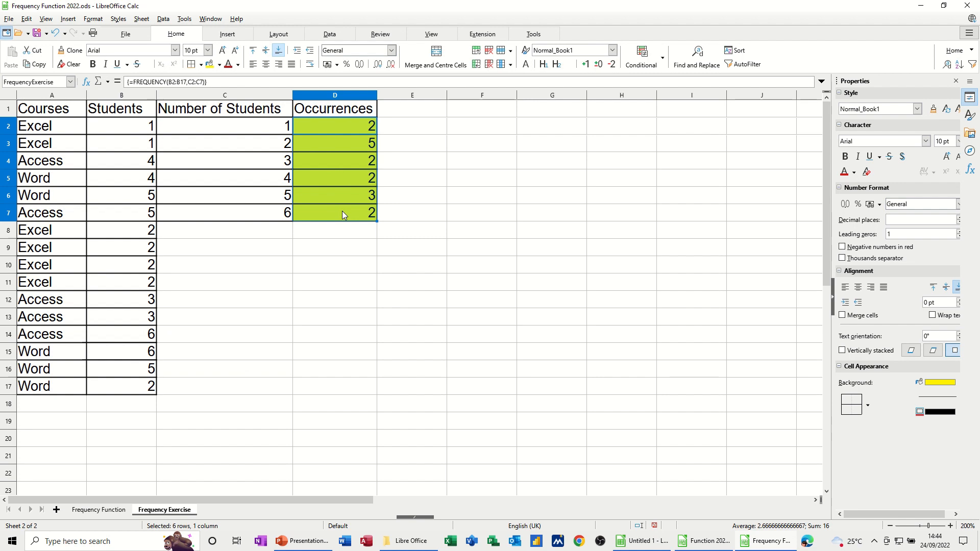
mouse_move(287, 153)
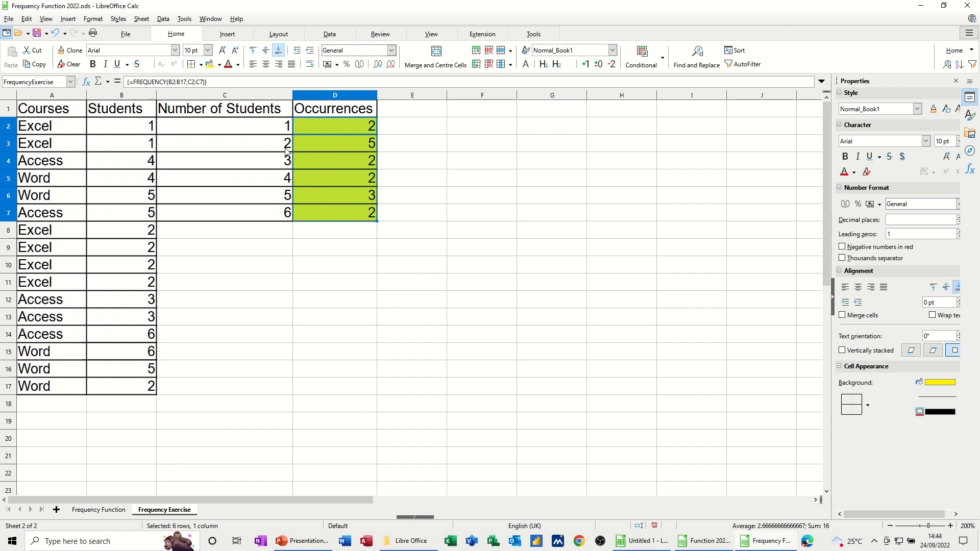
mouse_move(278, 178)
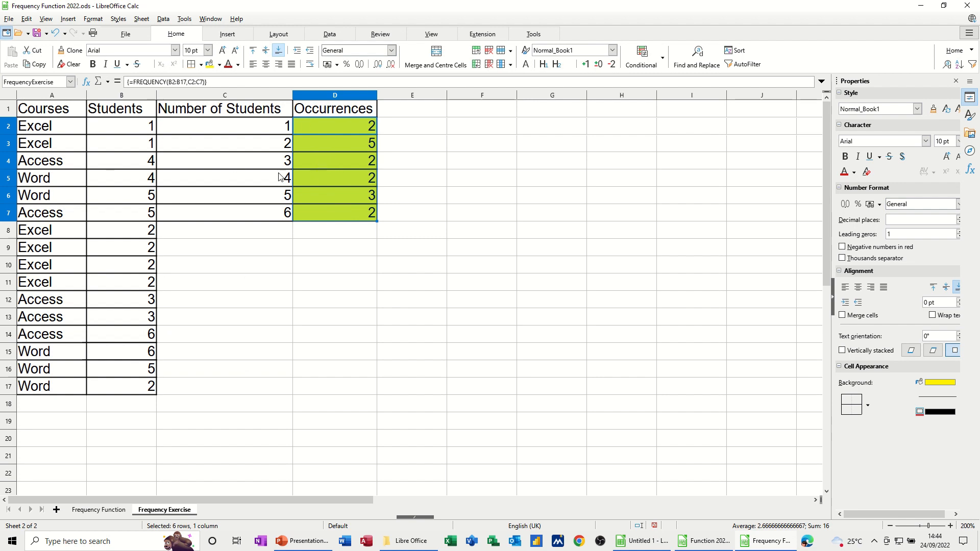
mouse_move(363, 185)
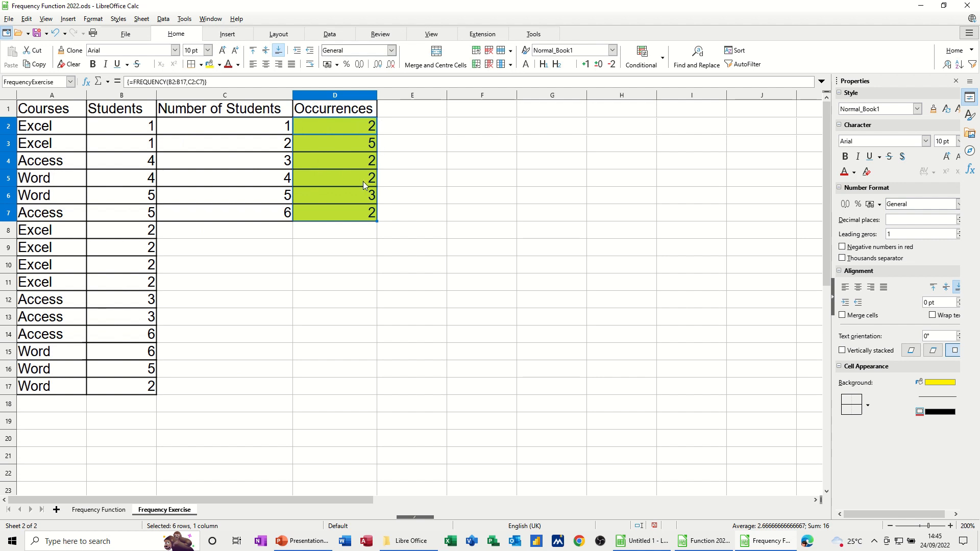
mouse_move(354, 142)
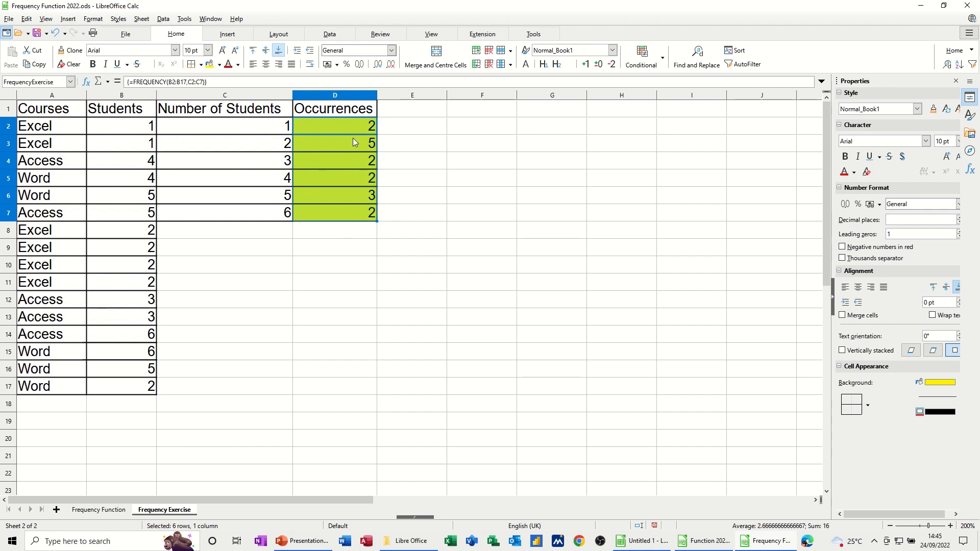